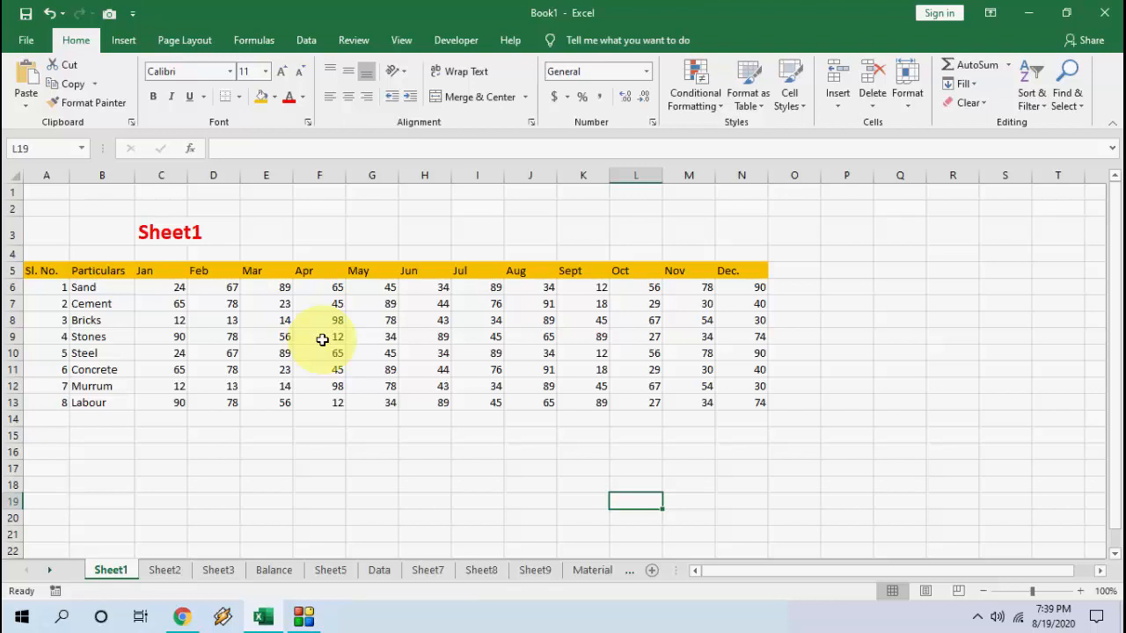
Step: Review Sheet5 and Sheet12 of the workbook, then minimize Excel to the desktop
{"action": "left_click", "coordinate": [330, 570]}
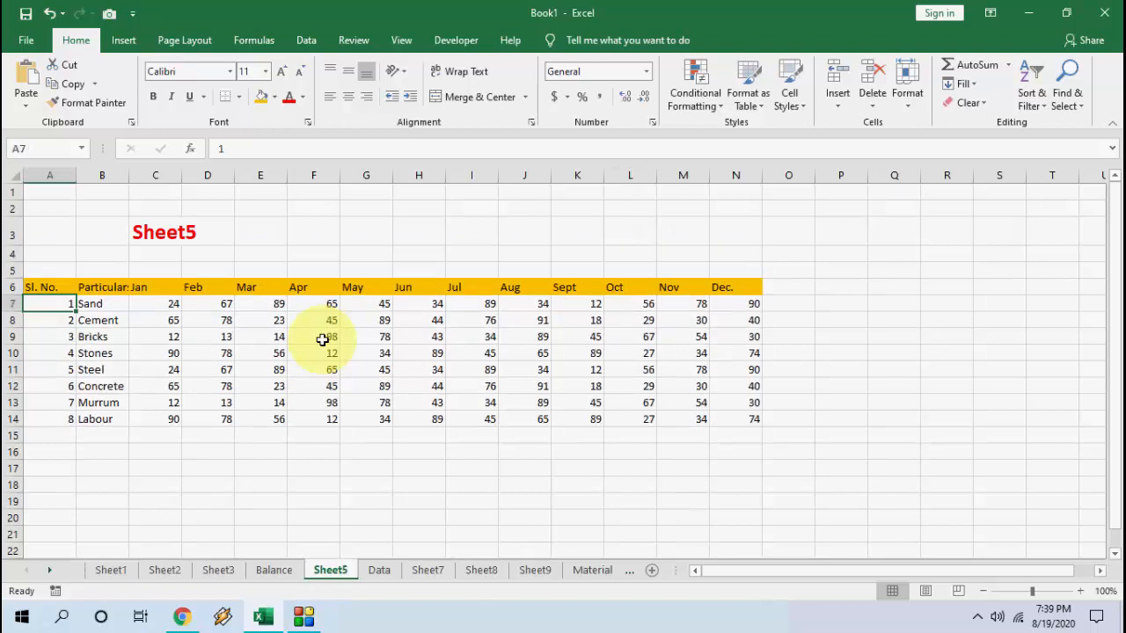
{"action": "left_click", "coordinate": [551, 570]}
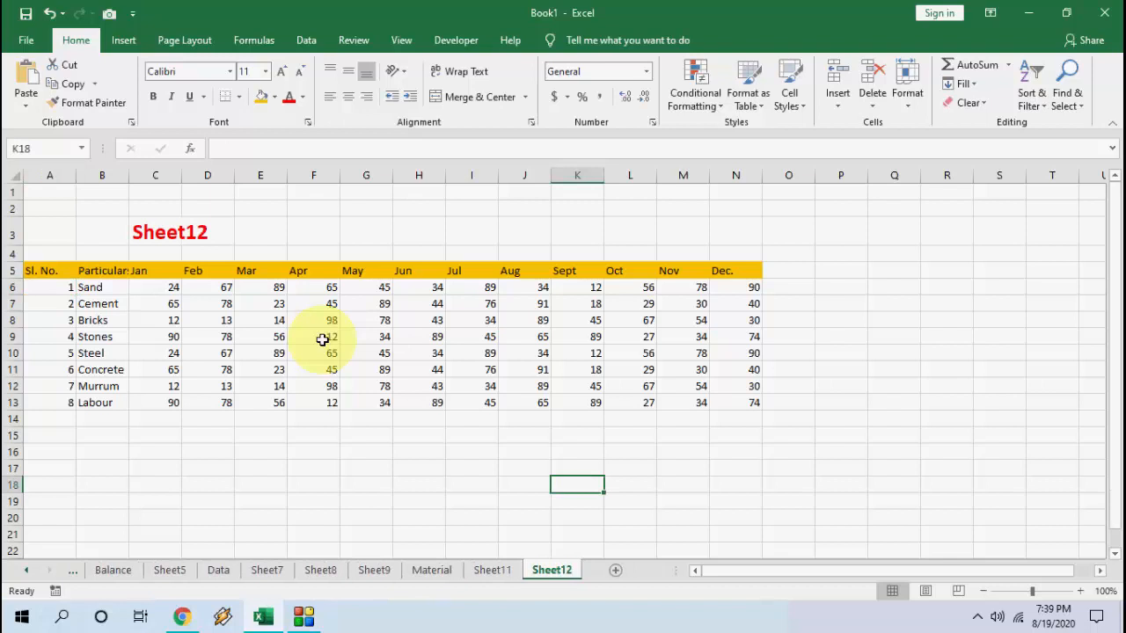
{"action": "left_click", "coordinate": [111, 570]}
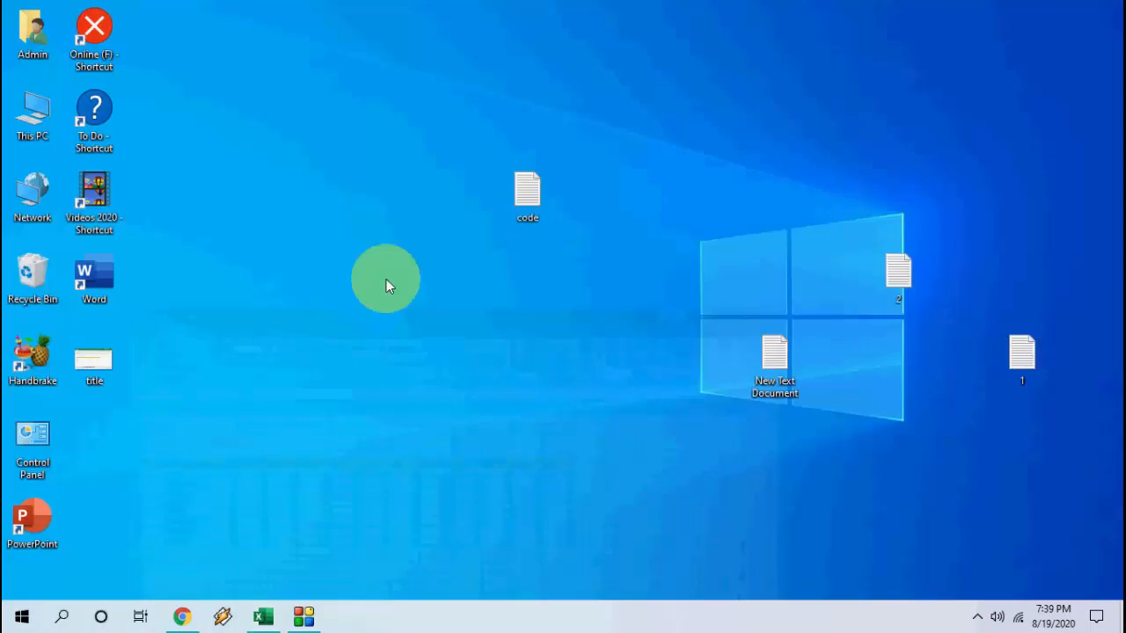
Step: Copy the Enter_Sheet_Number and Enter_Sheet_Name macro code from the Notepad file and return to Excel
{"action": "double_click", "coordinate": [528, 190]}
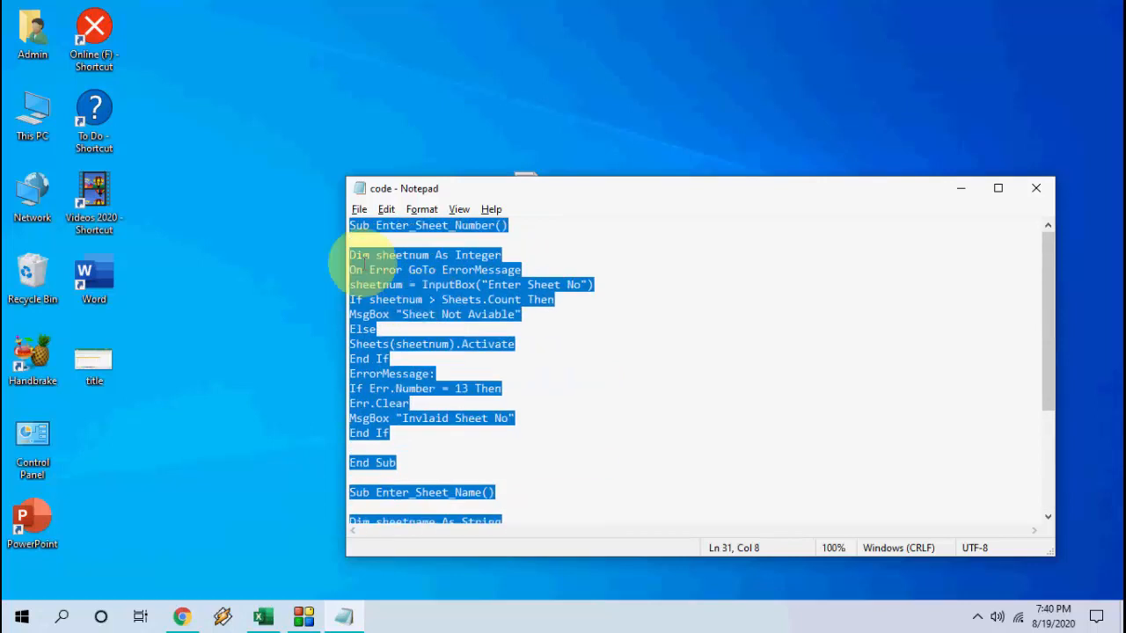
{"action": "scroll", "scroll_direction": "down", "scroll_amount": 3}
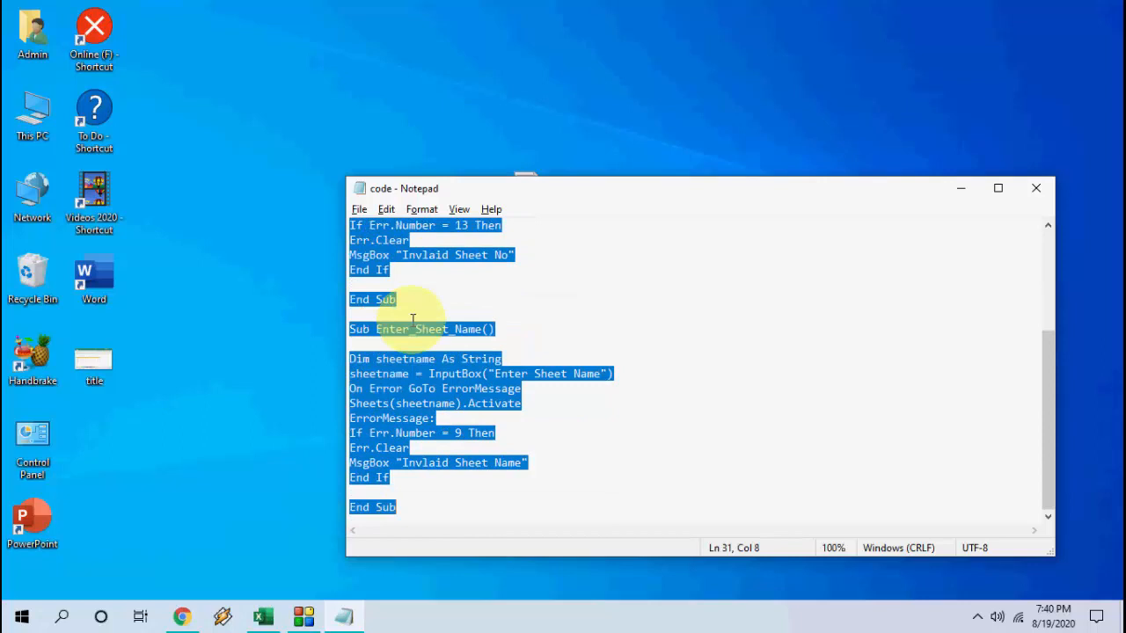
{"action": "left_click", "coordinate": [1034, 186]}
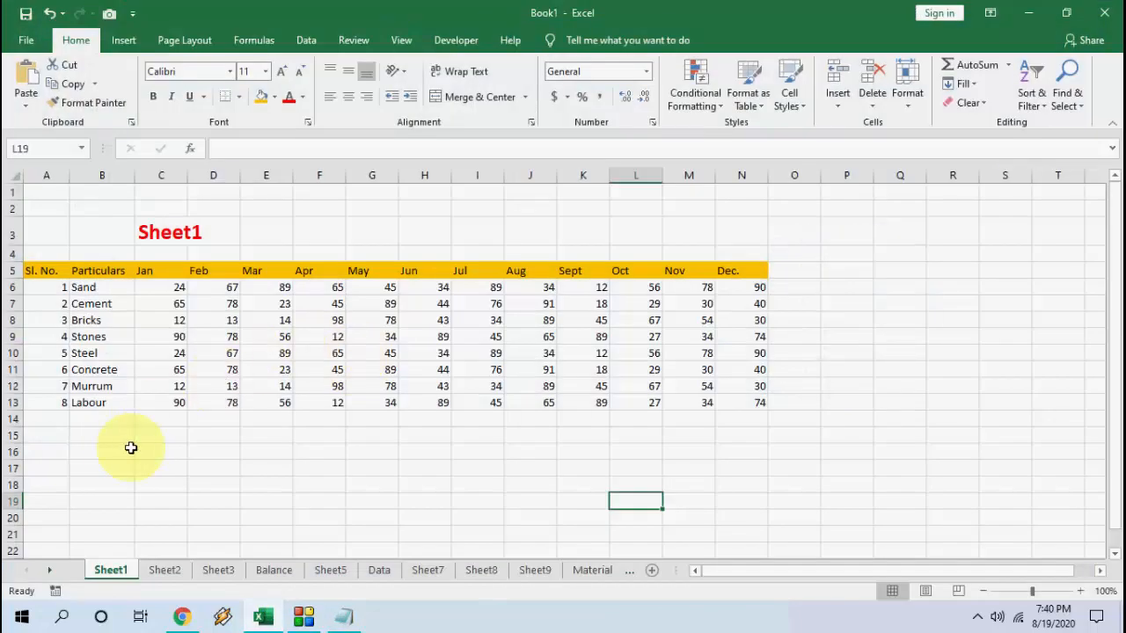
Step: Add a new Module1 to Book1 in the VBA editor with the macros, then return to Excel
{"action": "left_click", "coordinate": [124, 450]}
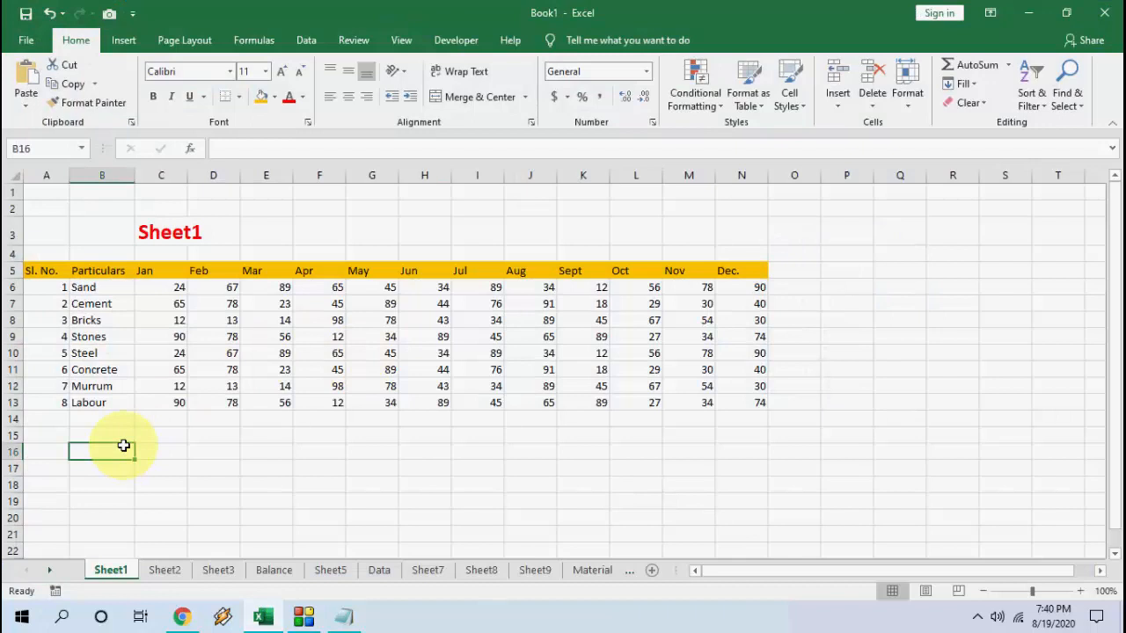
{"action": "key", "text": "Alt+F11"}
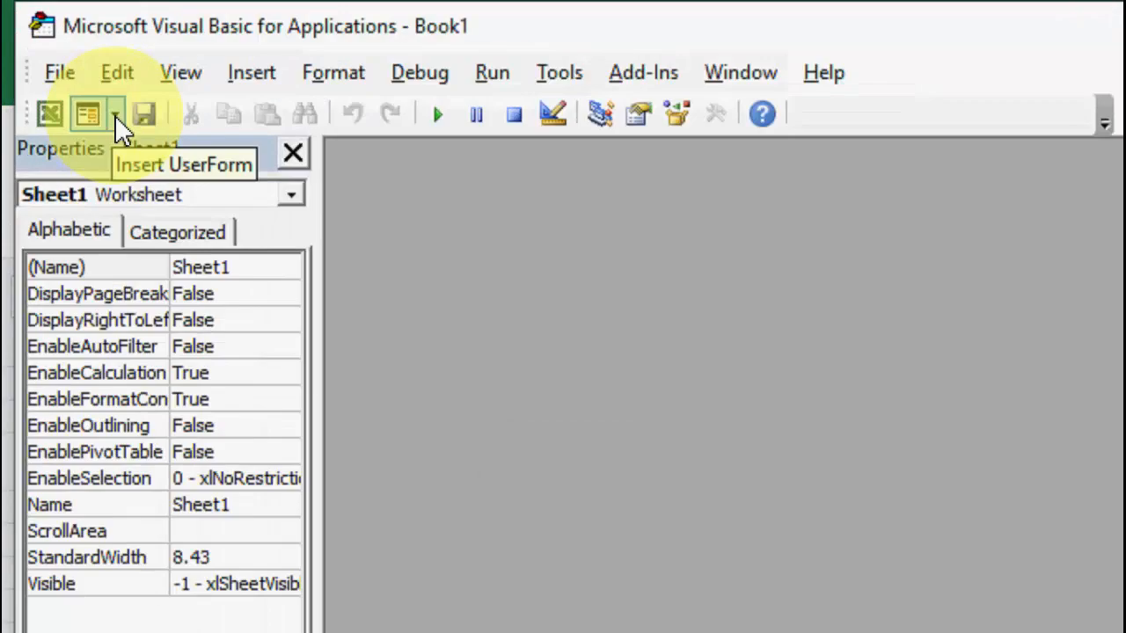
{"action": "left_click", "coordinate": [115, 113]}
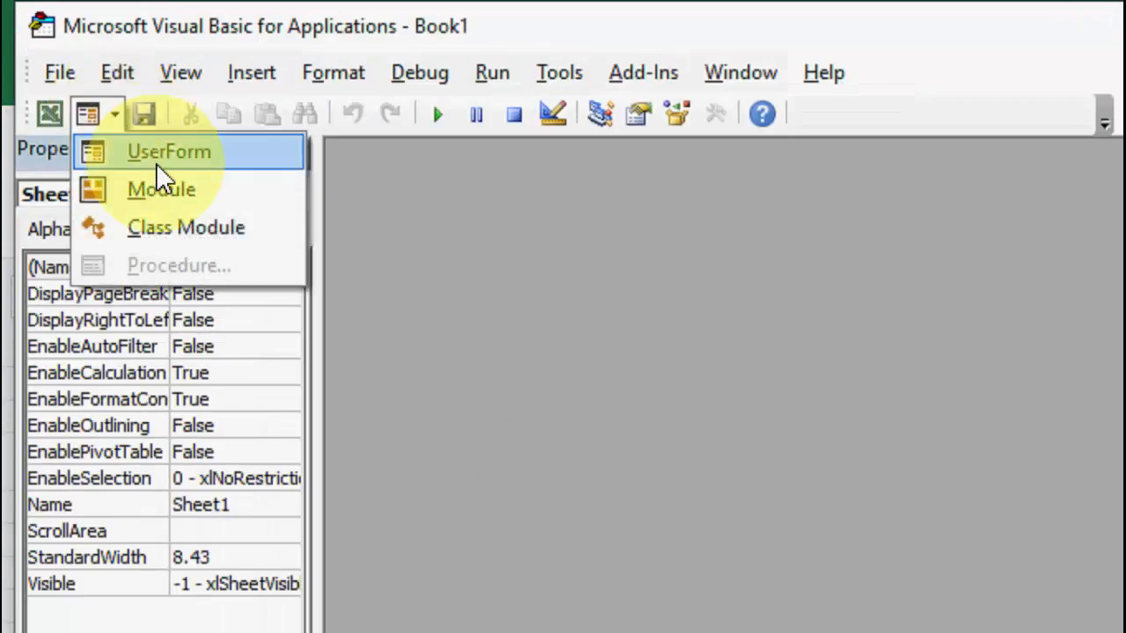
{"action": "left_click", "coordinate": [162, 190]}
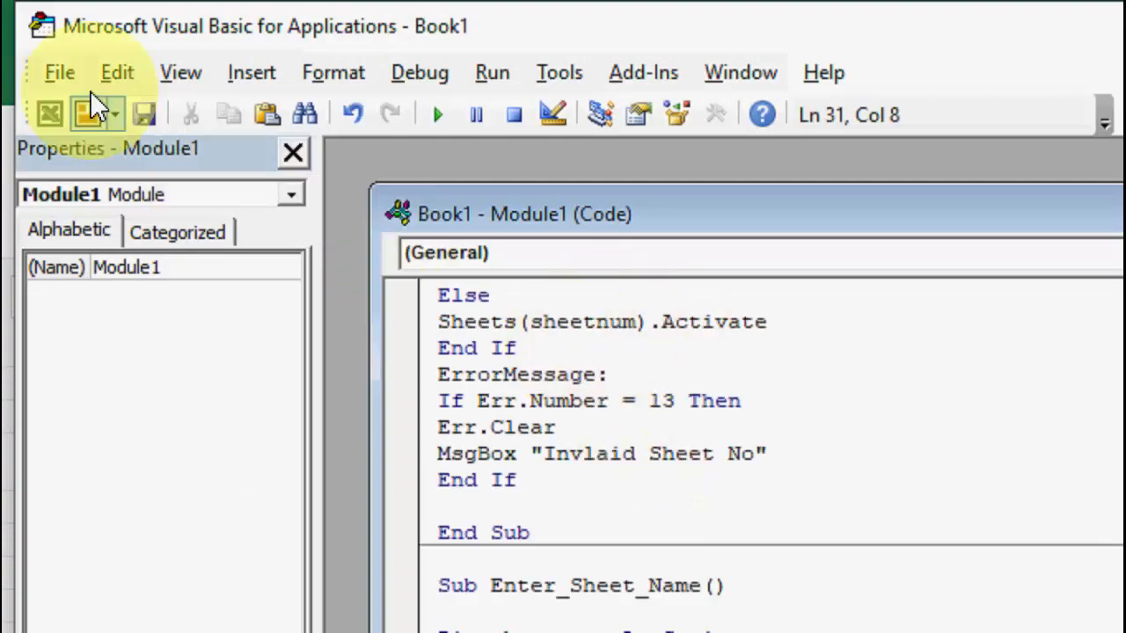
{"action": "left_click", "coordinate": [60, 71]}
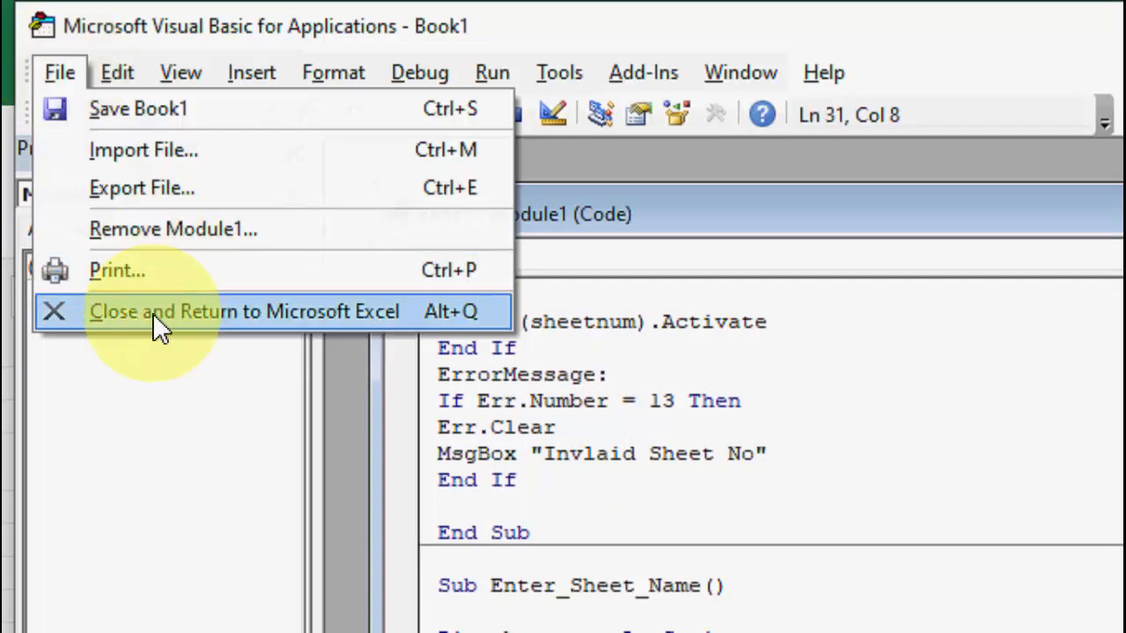
{"action": "left_click", "coordinate": [243, 312]}
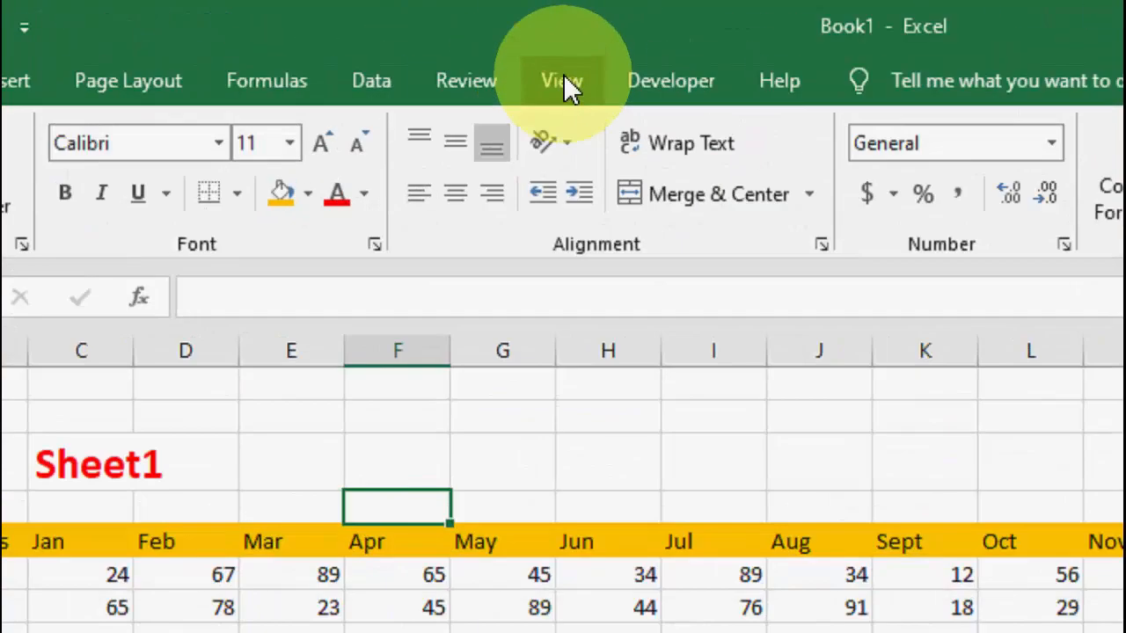
Step: List the workbook's macros via View Macros and select Enter_Sheet_Name
{"action": "left_click", "coordinate": [559, 81]}
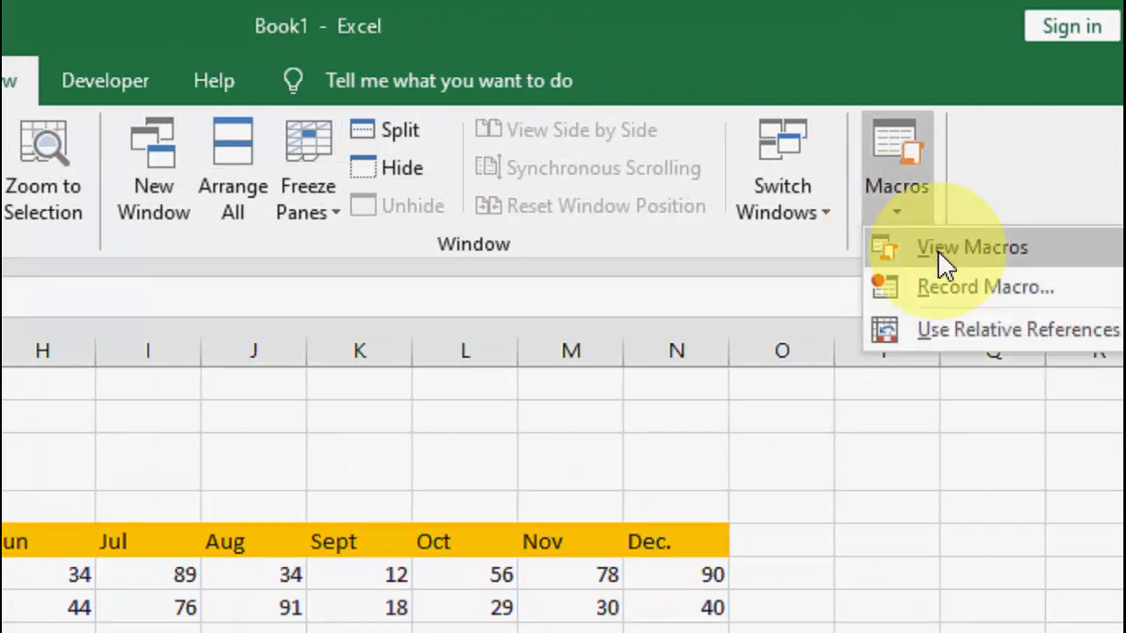
{"action": "left_click", "coordinate": [973, 247]}
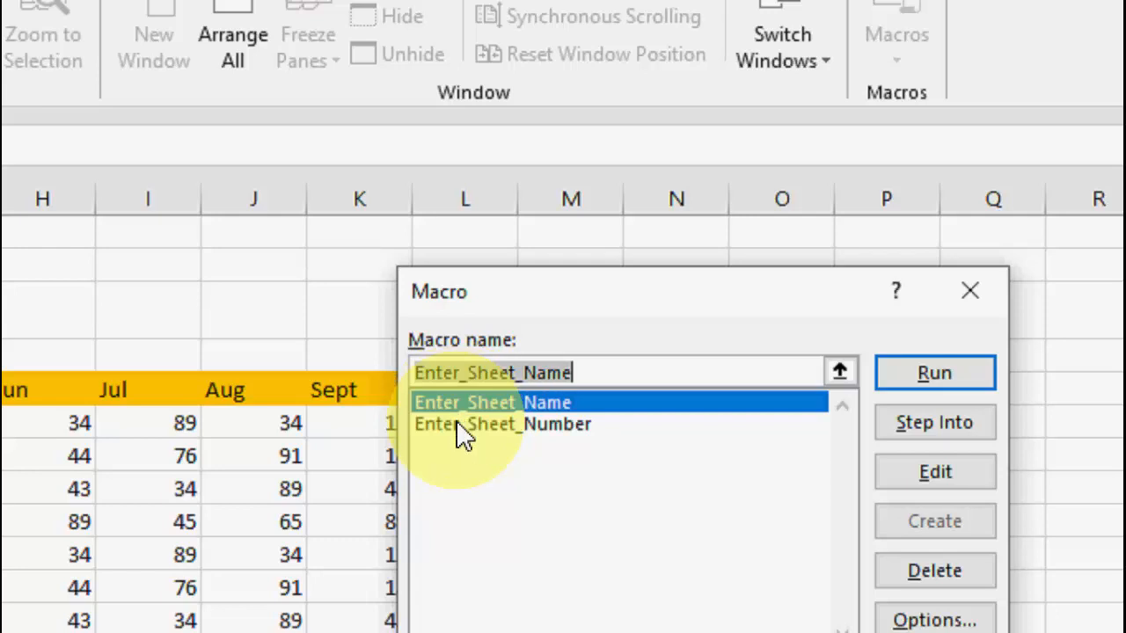
{"action": "left_click", "coordinate": [503, 424]}
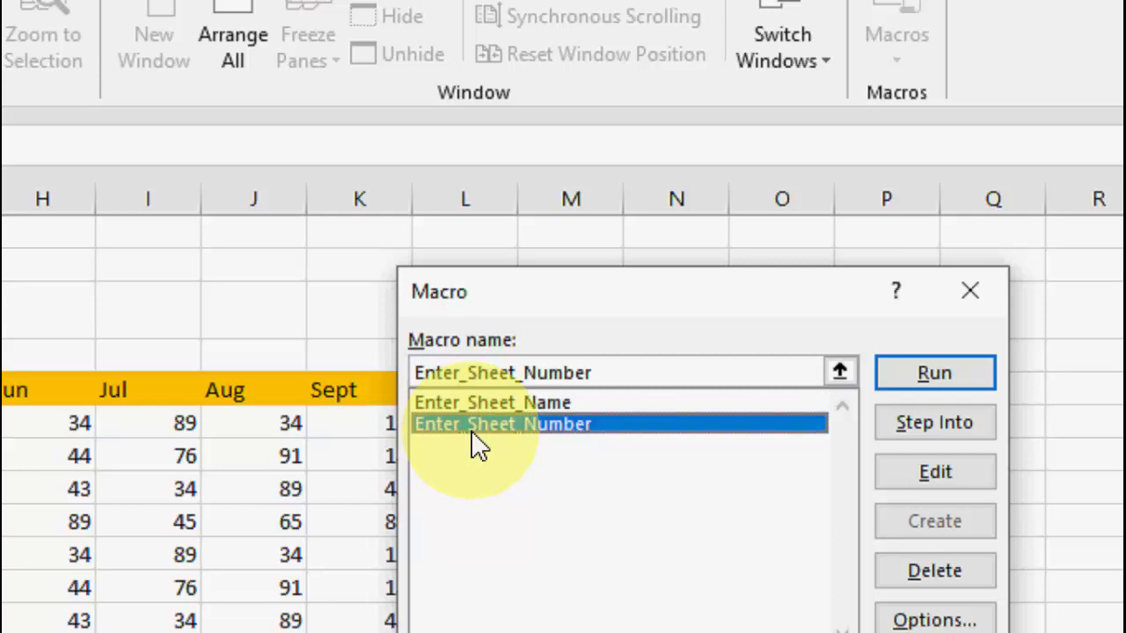
{"action": "mouse_move", "coordinate": [483, 438]}
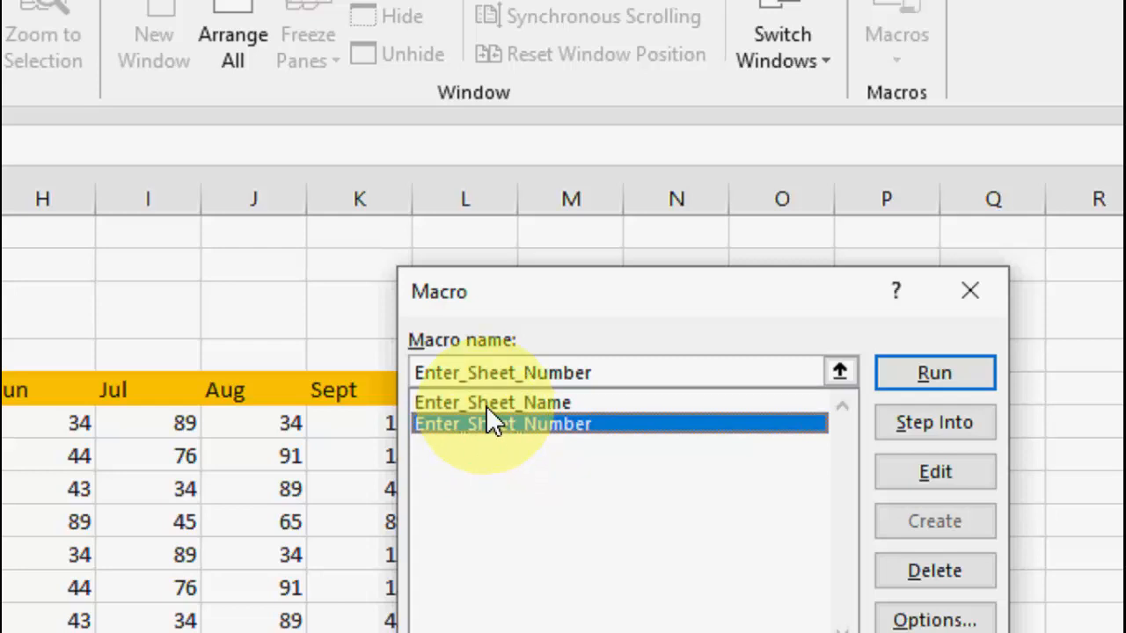
{"action": "left_click", "coordinate": [492, 401]}
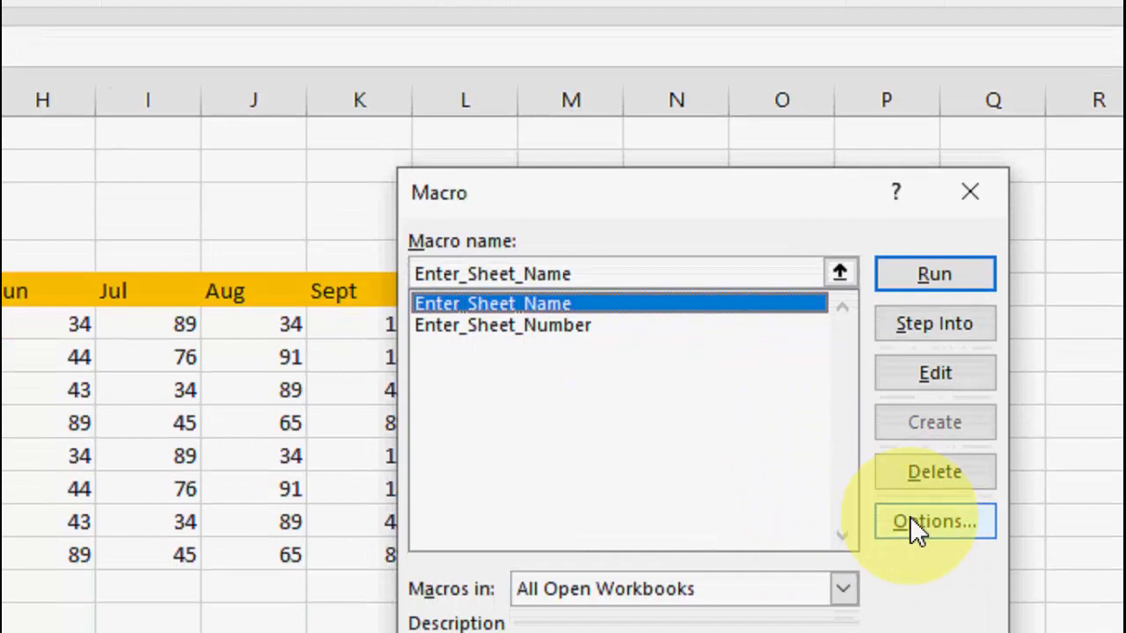
Step: Assign the shortcut Ctrl+q to the Enter_Sheet_Name macro
{"action": "left_click", "coordinate": [933, 522]}
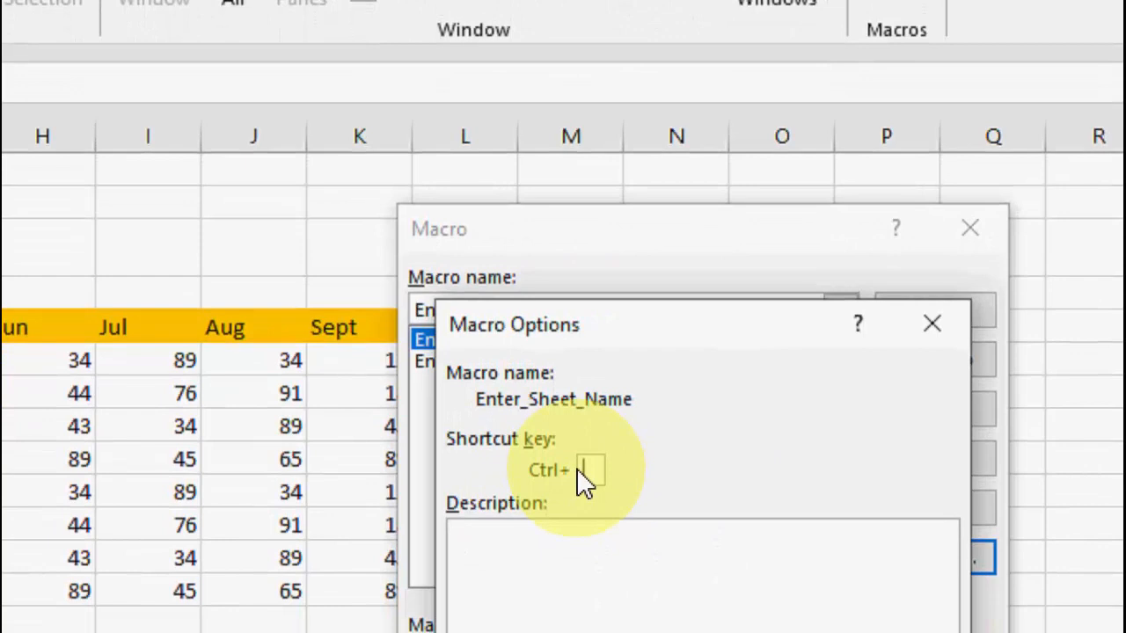
{"action": "type", "text": "q"}
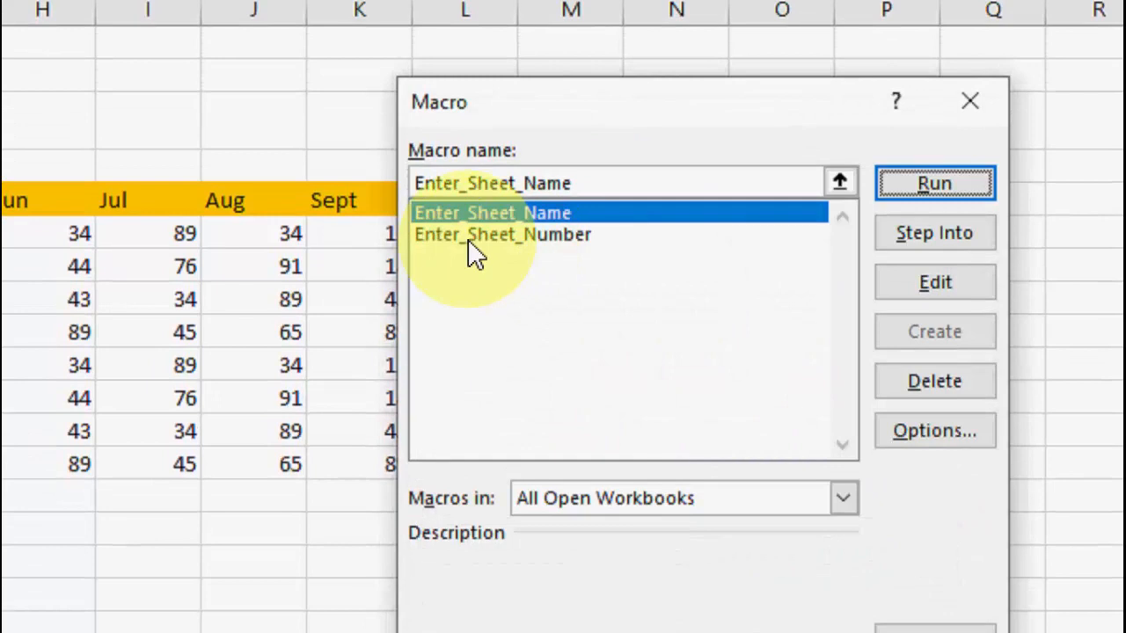
Step: Assign the shortcut Ctrl+e to the Enter_Sheet_Number macro
{"action": "left_click", "coordinate": [503, 234]}
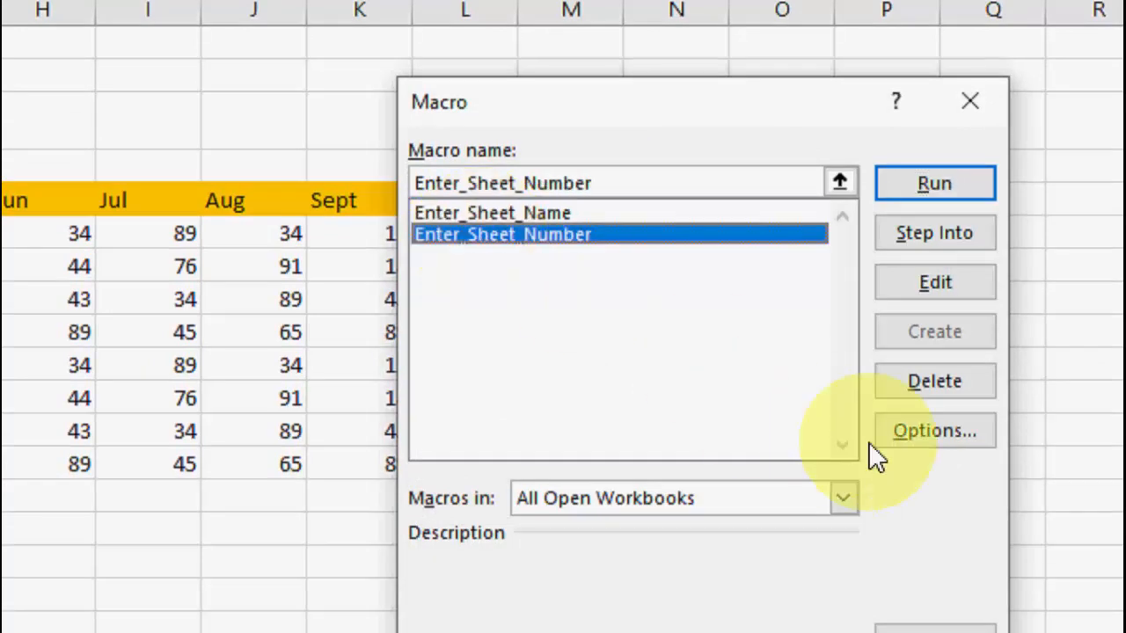
{"action": "left_click", "coordinate": [934, 431]}
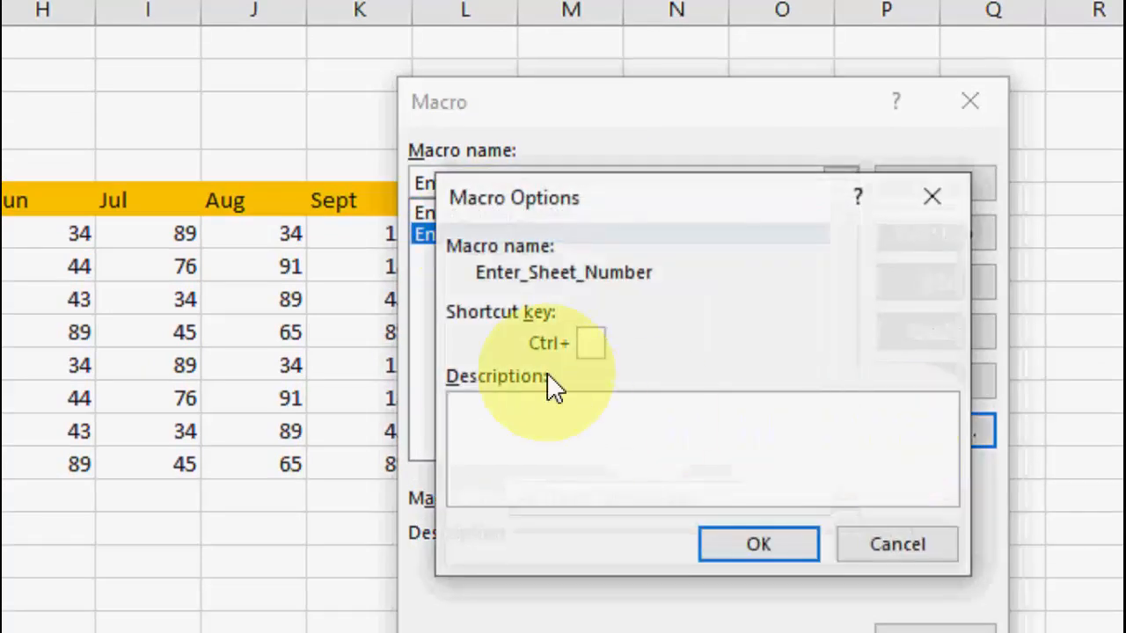
{"action": "type", "text": "e"}
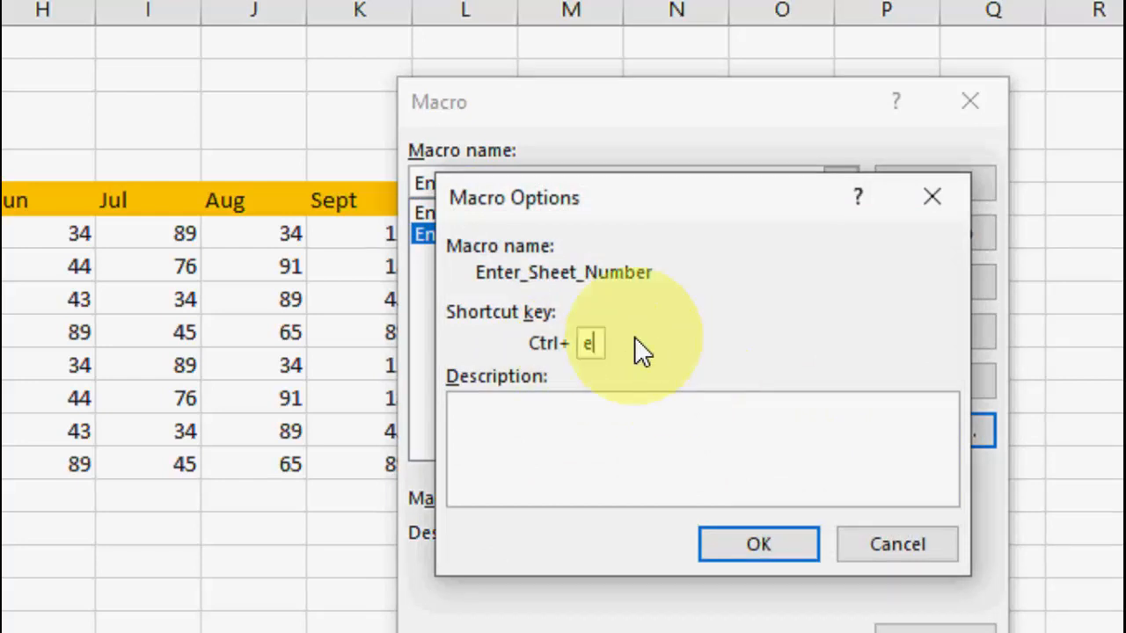
{"action": "mouse_move", "coordinate": [619, 356]}
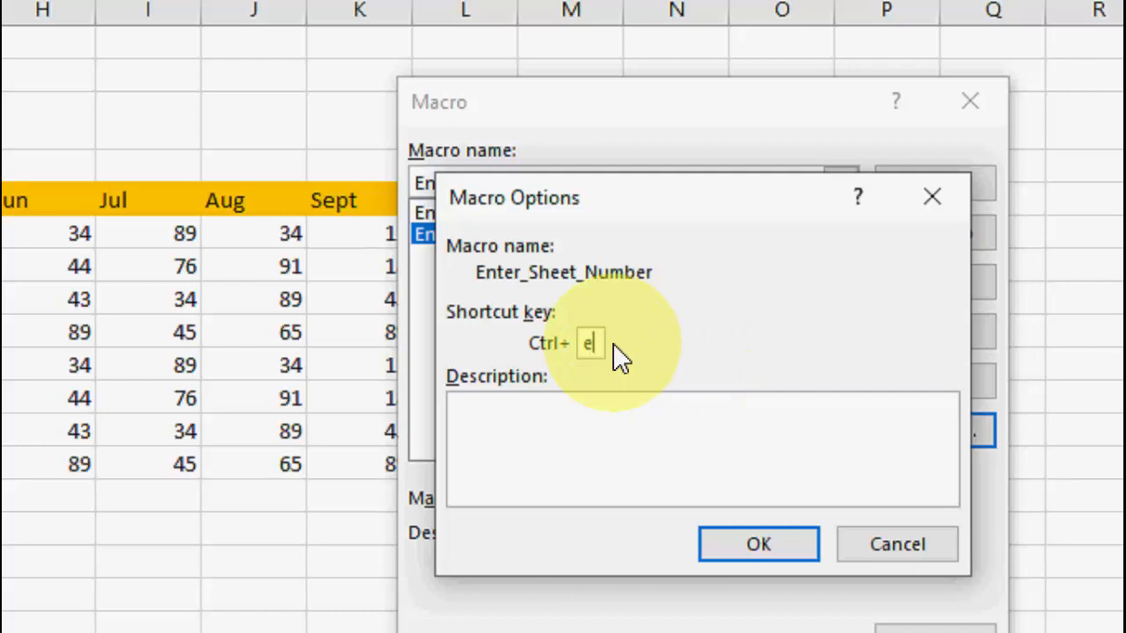
{"action": "mouse_move", "coordinate": [527, 295]}
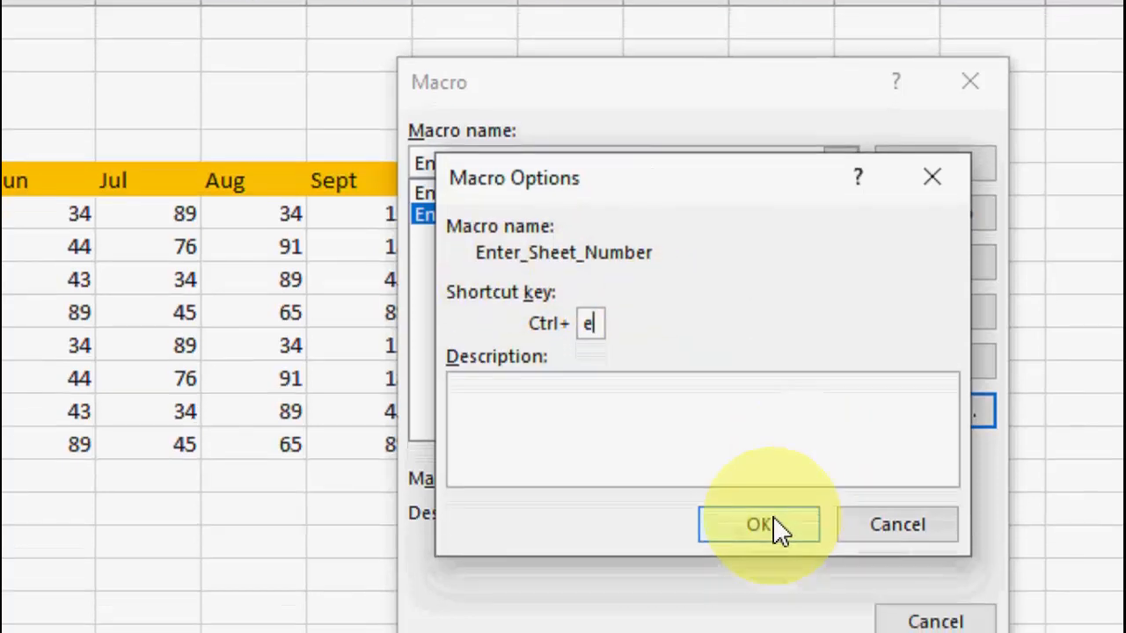
{"action": "left_click", "coordinate": [758, 524]}
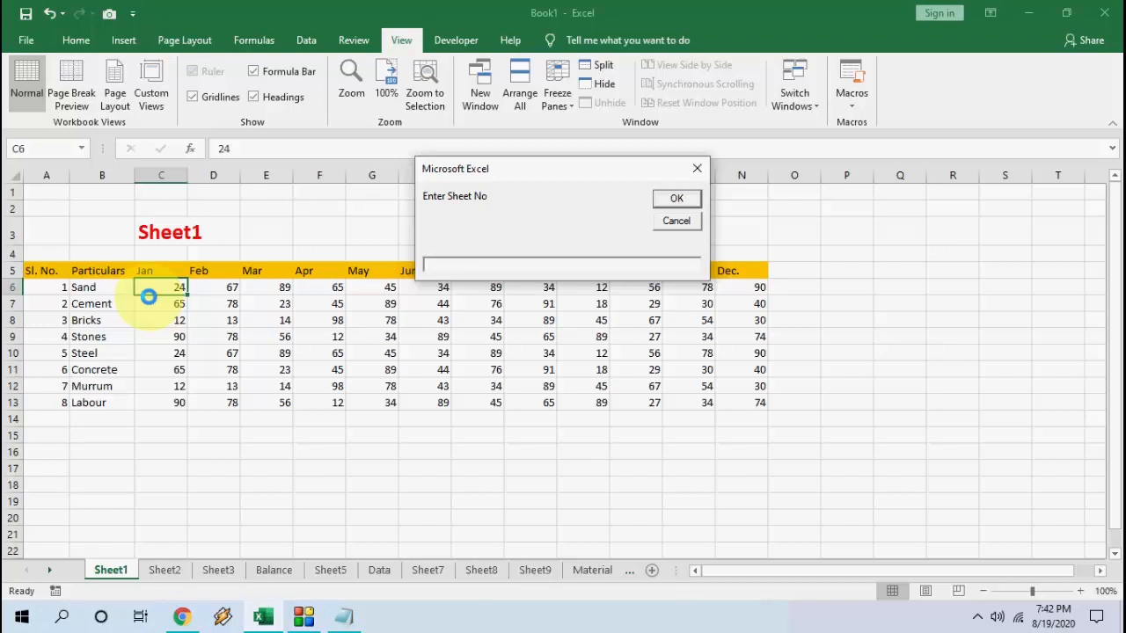
Step: Jump to sheet number 11 with Ctrl+E, then to the Data sheet by name with Ctrl+Q
{"action": "type", "text": "11"}
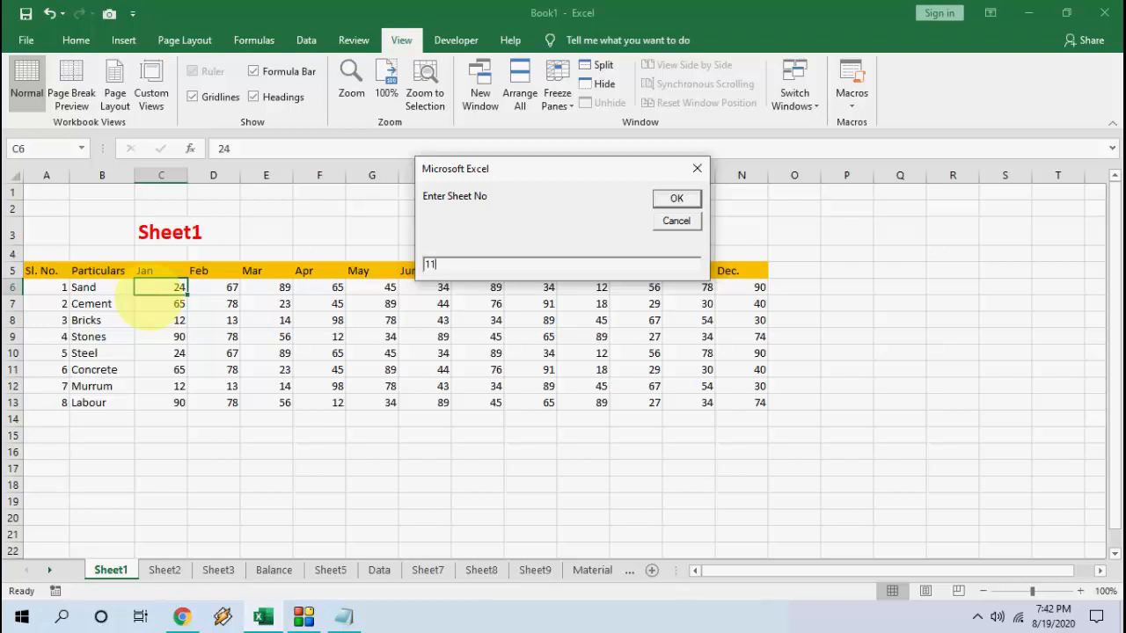
{"action": "left_click", "coordinate": [676, 197]}
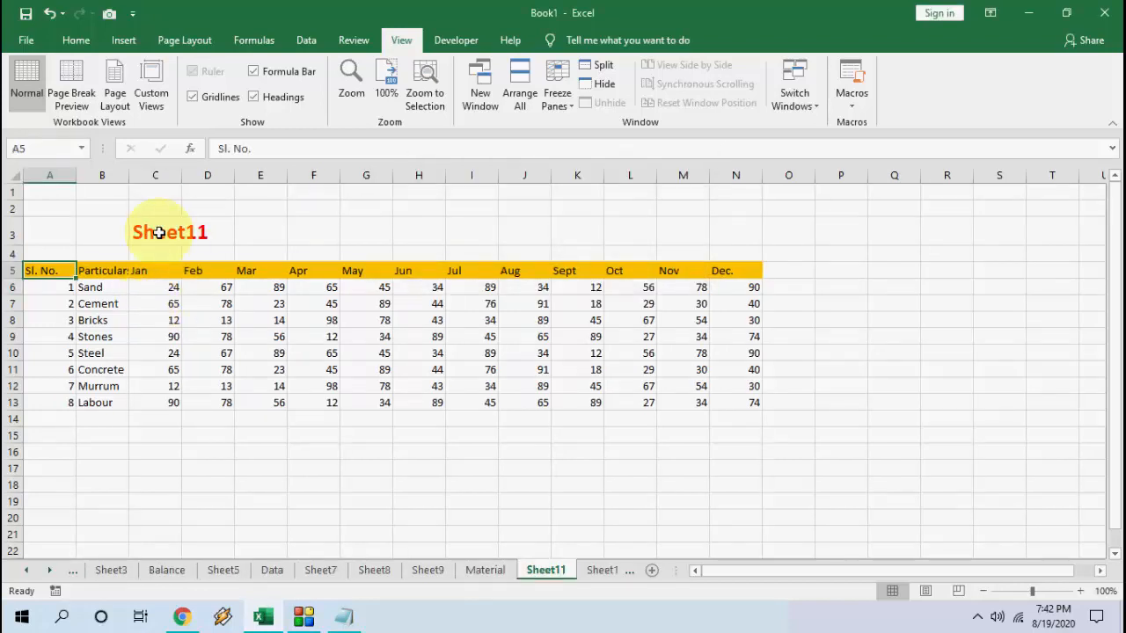
{"action": "left_click", "coordinate": [172, 232]}
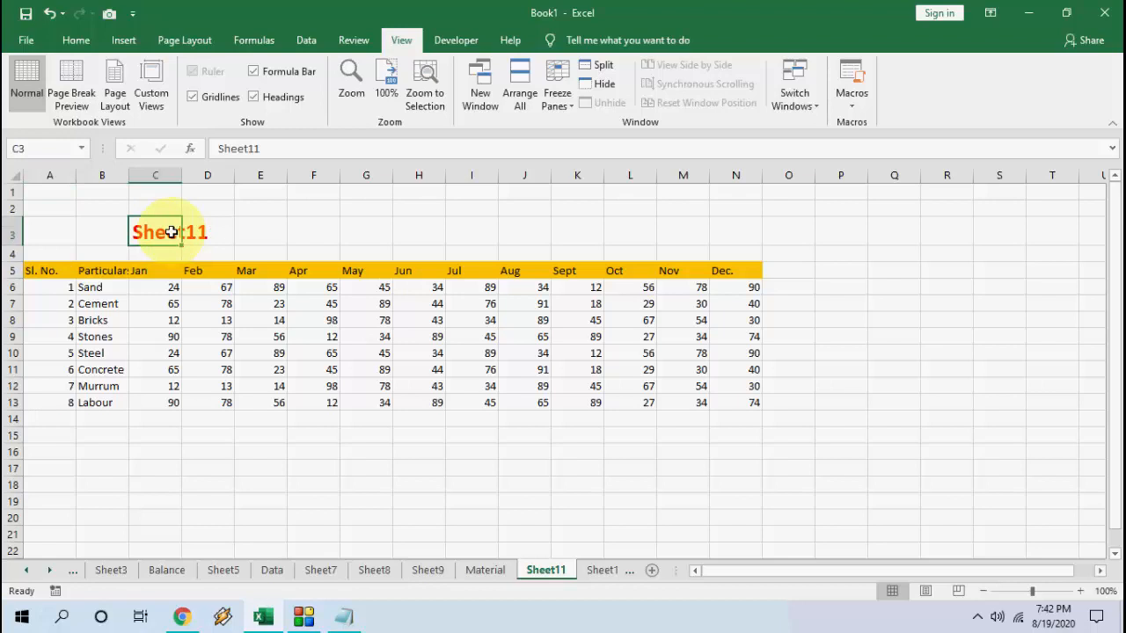
{"action": "left_click", "coordinate": [261, 302]}
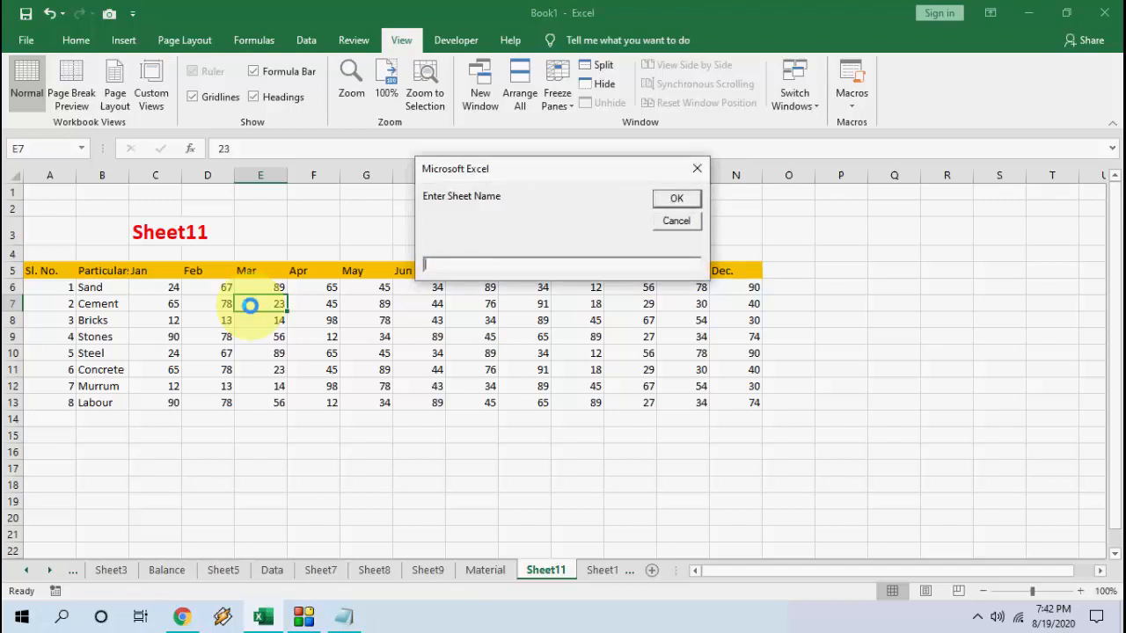
{"action": "type", "text": "data"}
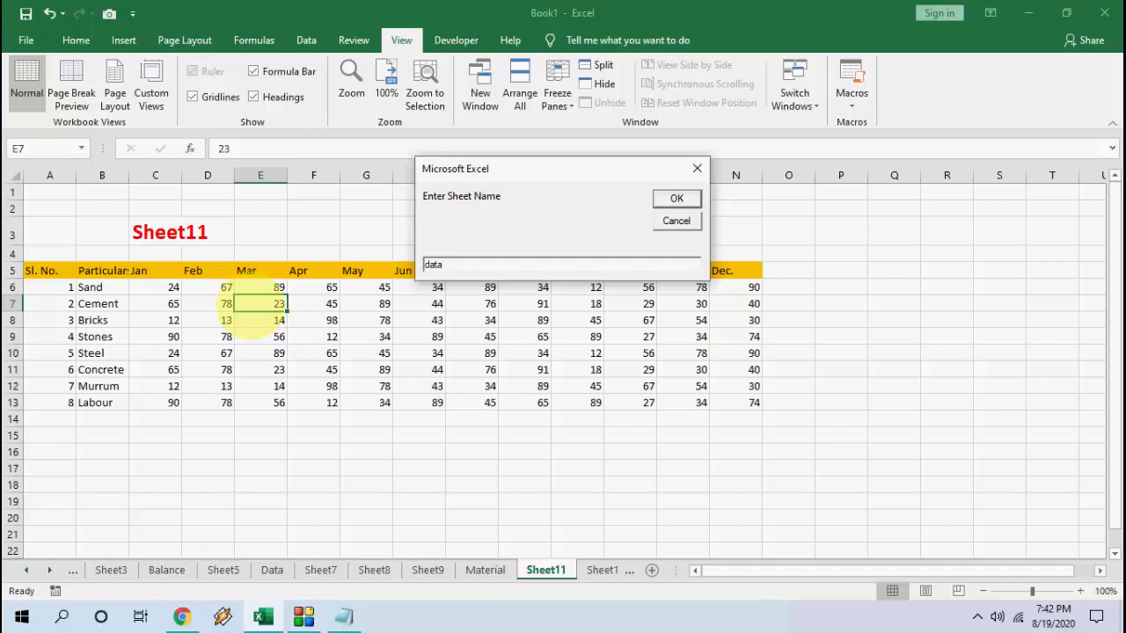
{"action": "left_click", "coordinate": [676, 197]}
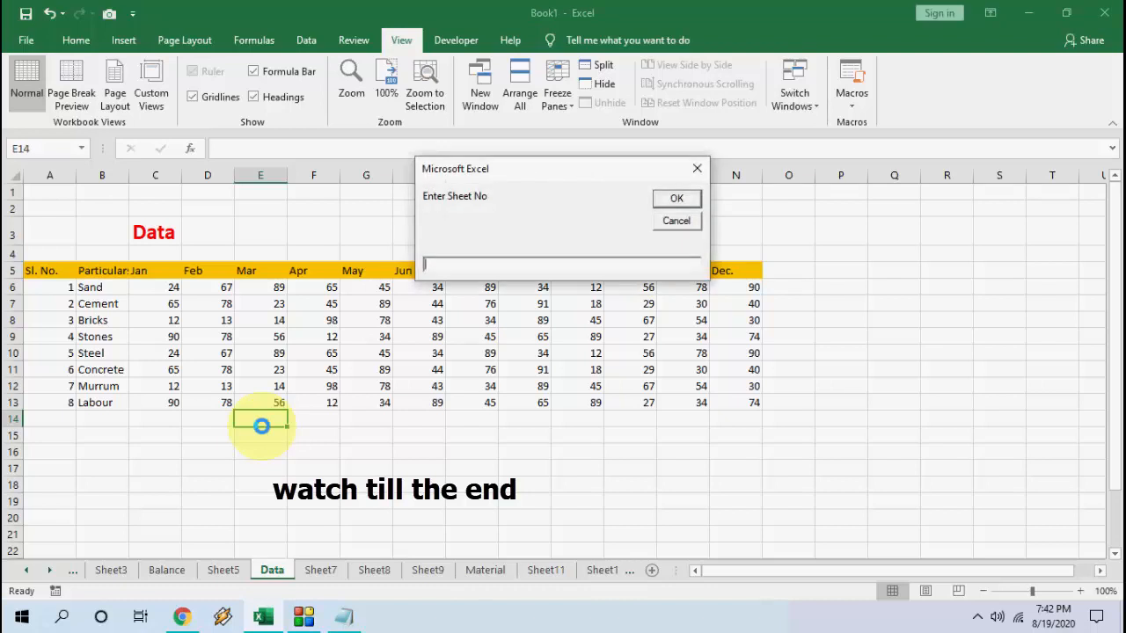
Step: Jump to sheet number 12, then to the Material sheet by name, and start saving the workbook
{"action": "left_click", "coordinate": [676, 197]}
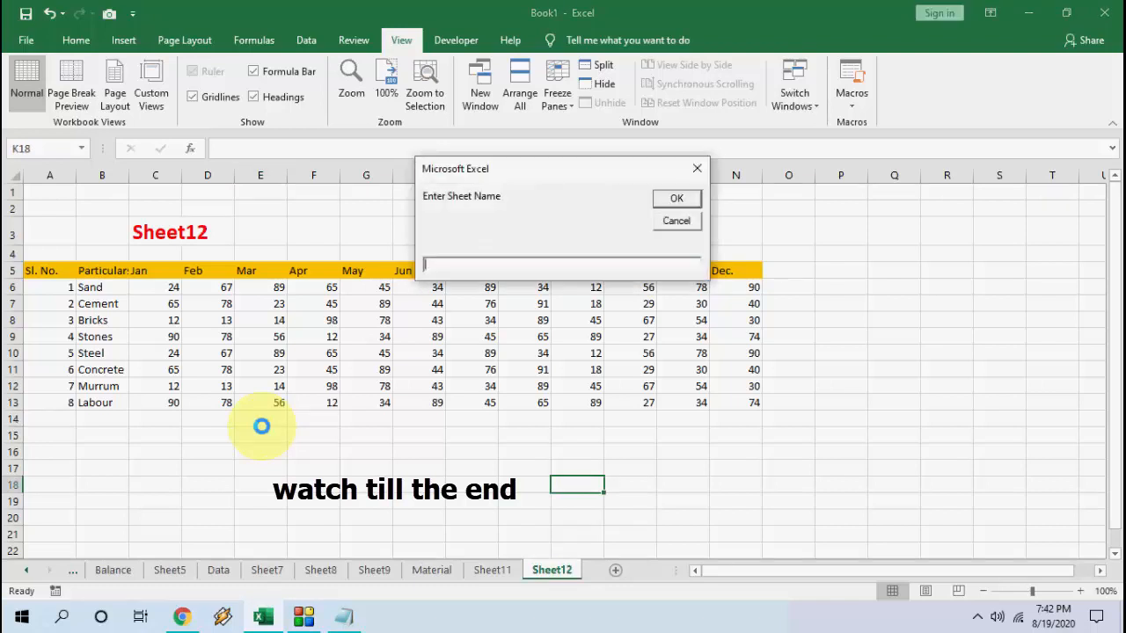
{"action": "type", "text": "material"}
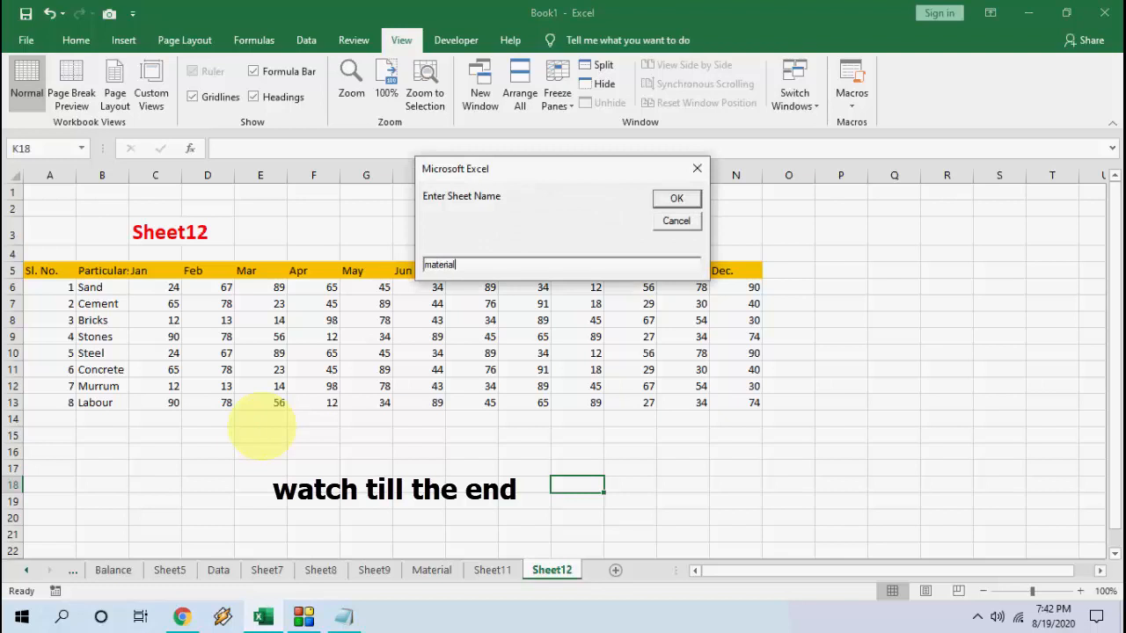
{"action": "left_click", "coordinate": [675, 197]}
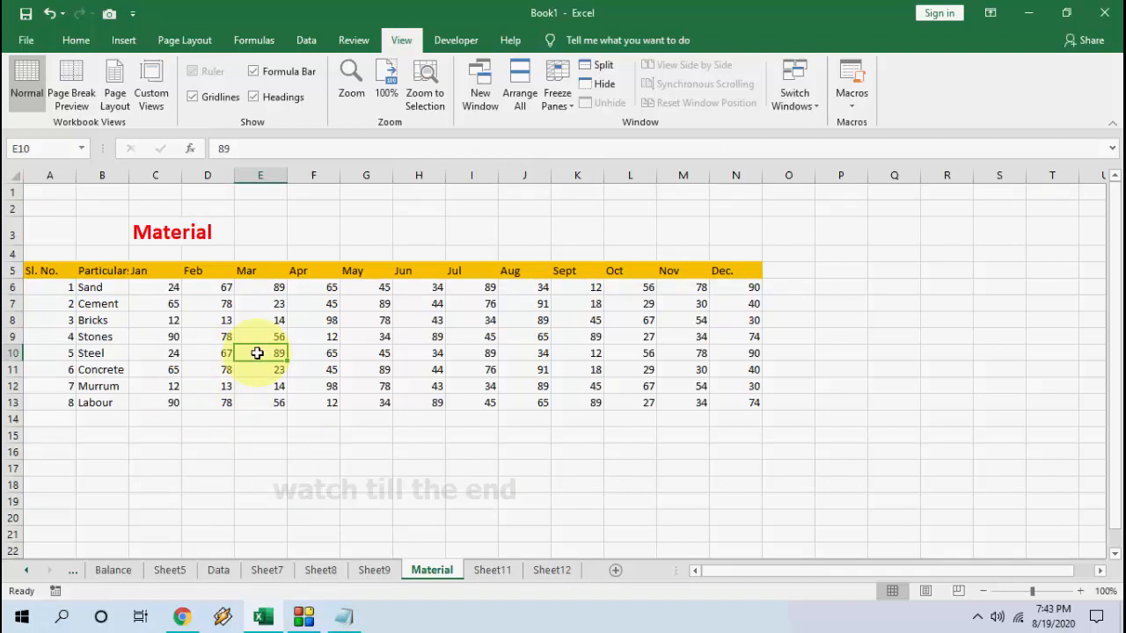
{"action": "key", "text": "ctrl+s"}
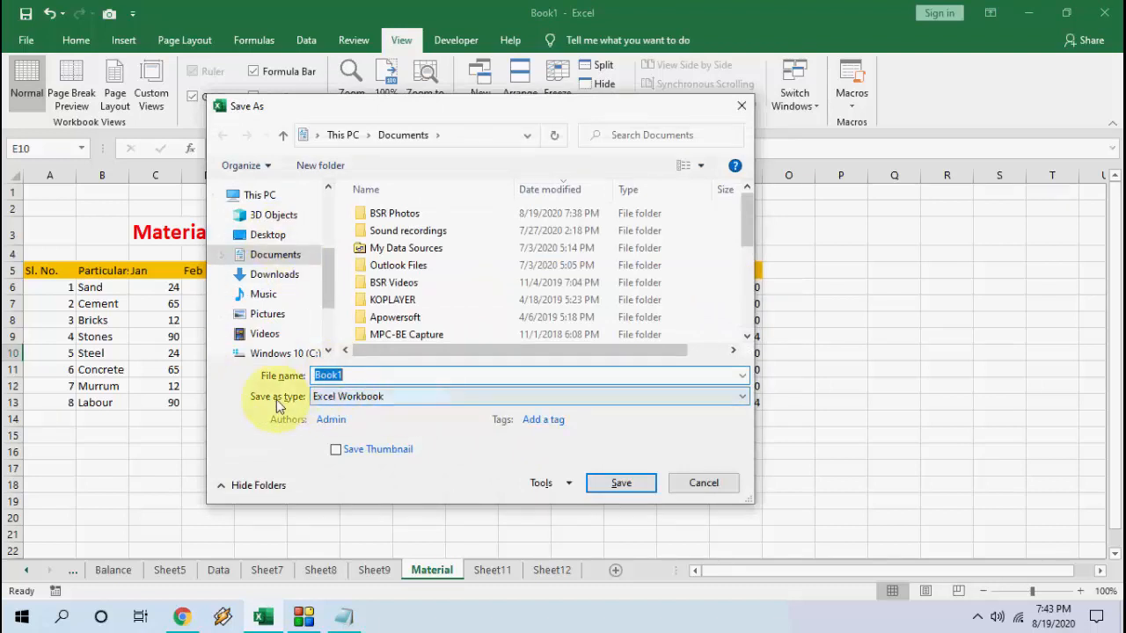
Step: Save Book1 to the Desktop as an Excel Macro-Enabled Workbook
{"action": "left_click", "coordinate": [732, 398]}
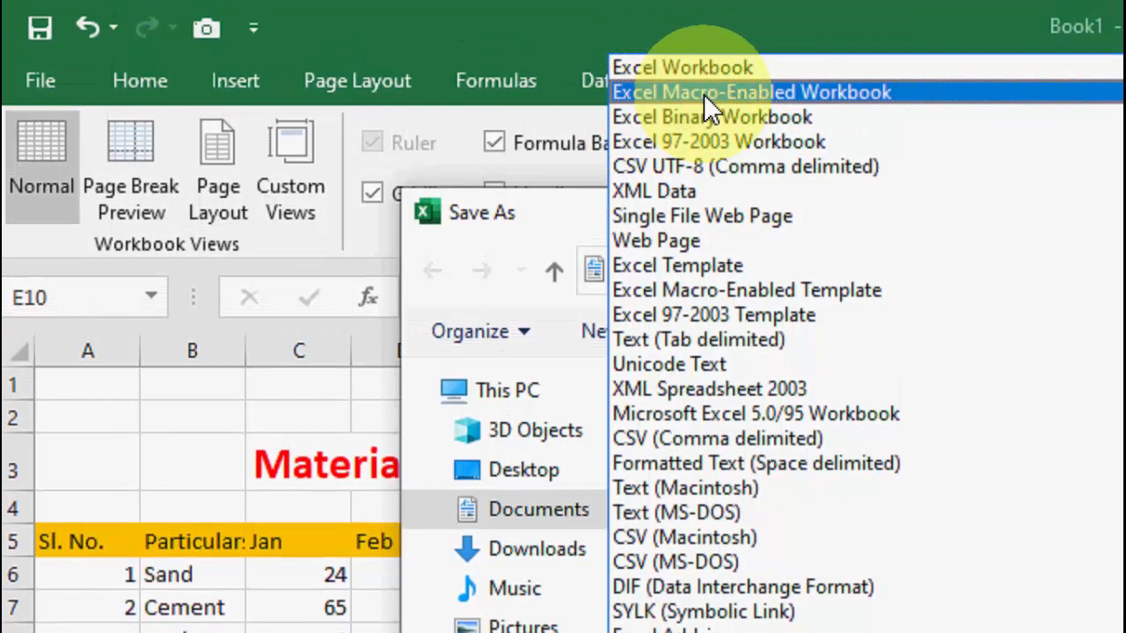
{"action": "left_click", "coordinate": [753, 92]}
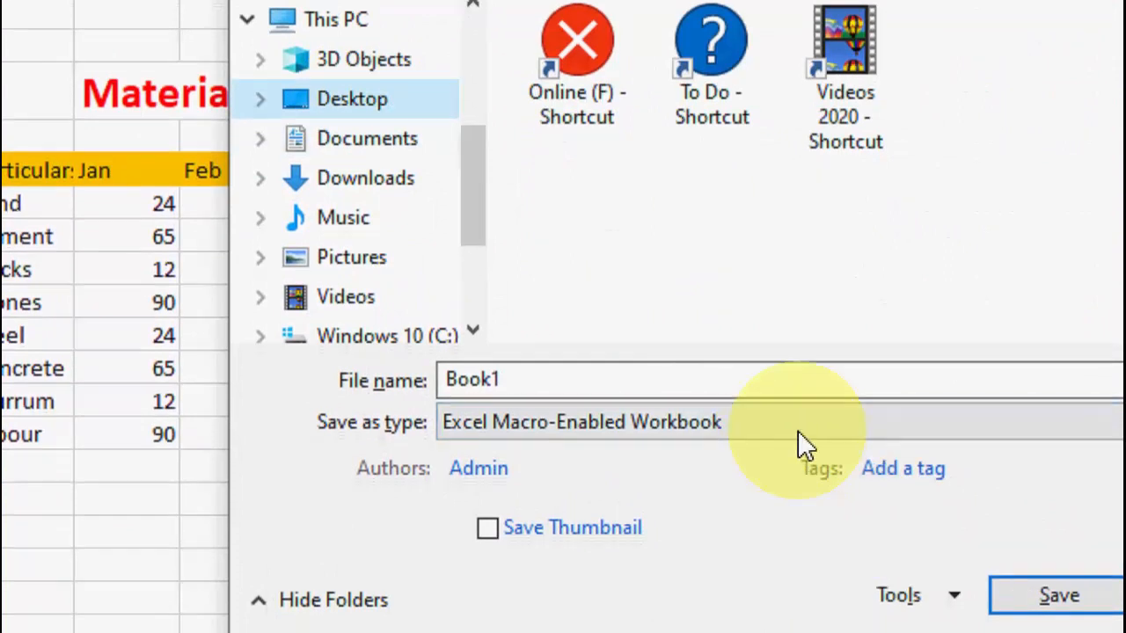
{"action": "left_click", "coordinate": [1066, 594]}
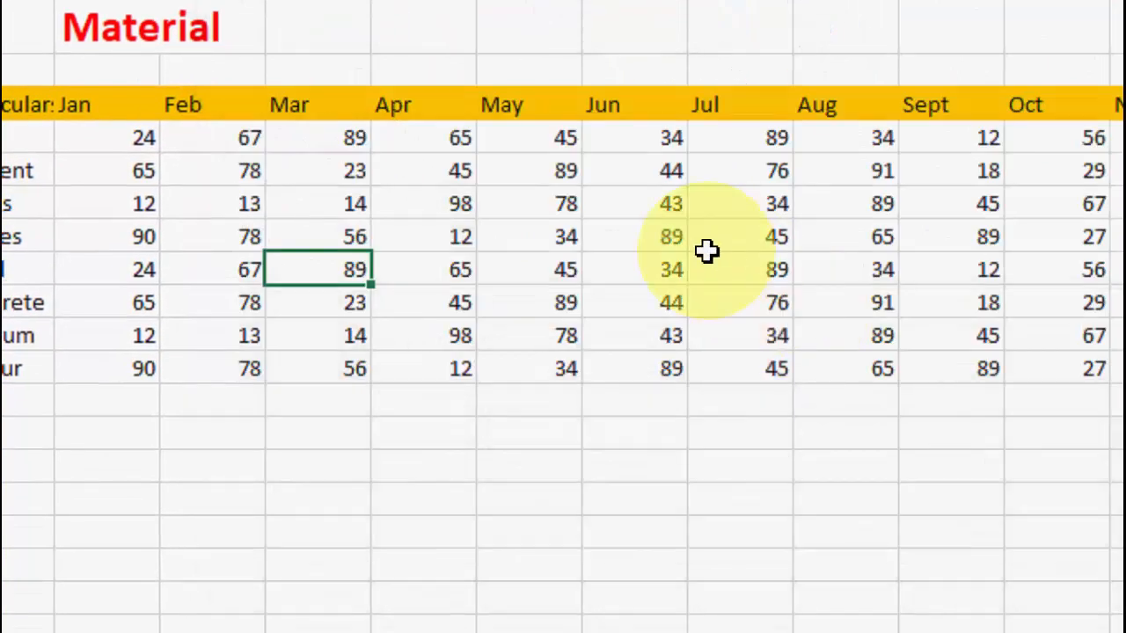